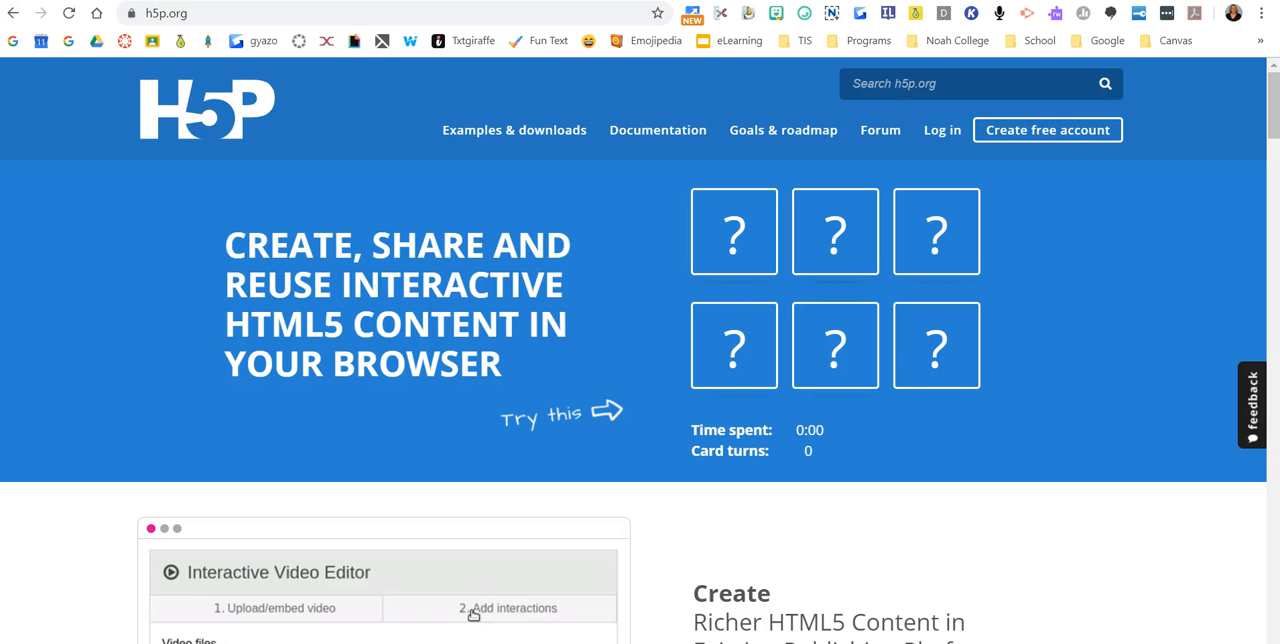
Sign in to the H5P account and review the profile page's Quick Links and Recent Content.
{"action": "left_click", "coordinate": [508, 608]}
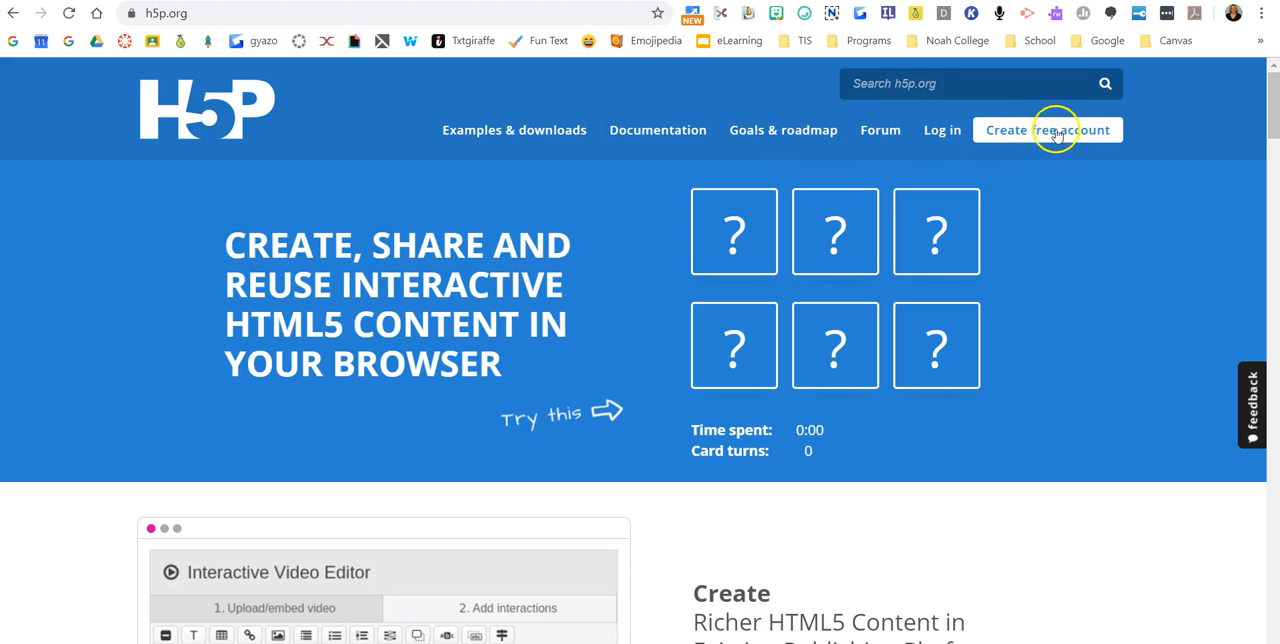
{"action": "mouse_move", "coordinate": [1046, 168]}
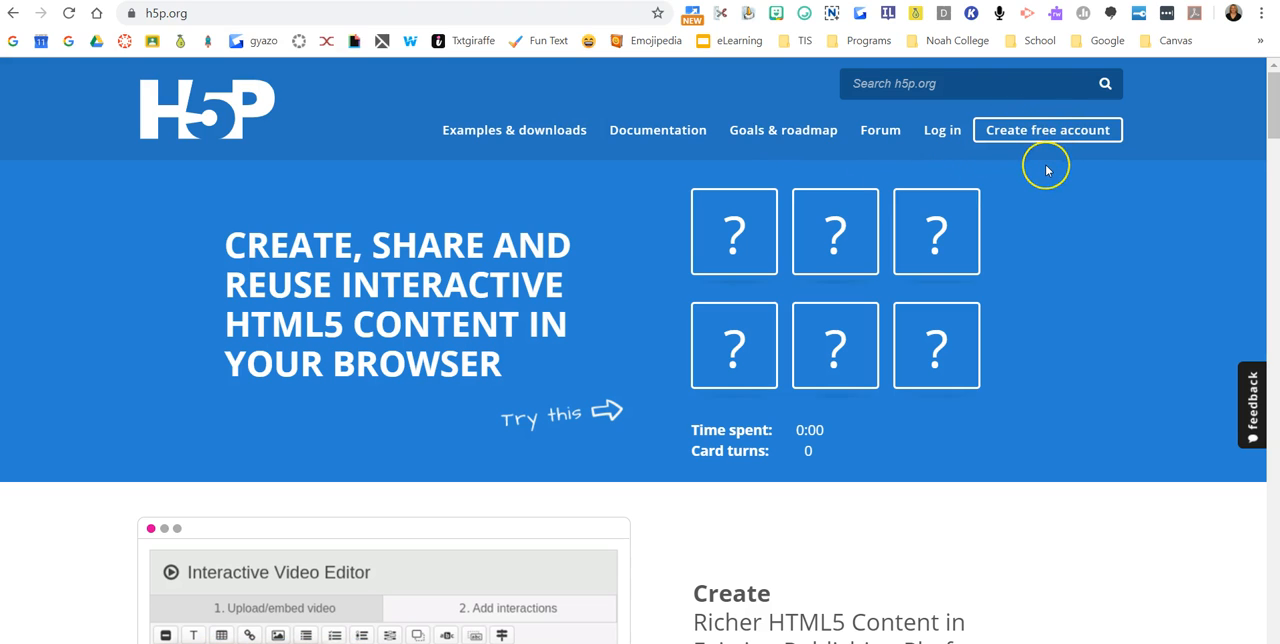
{"action": "mouse_move", "coordinate": [1047, 170]}
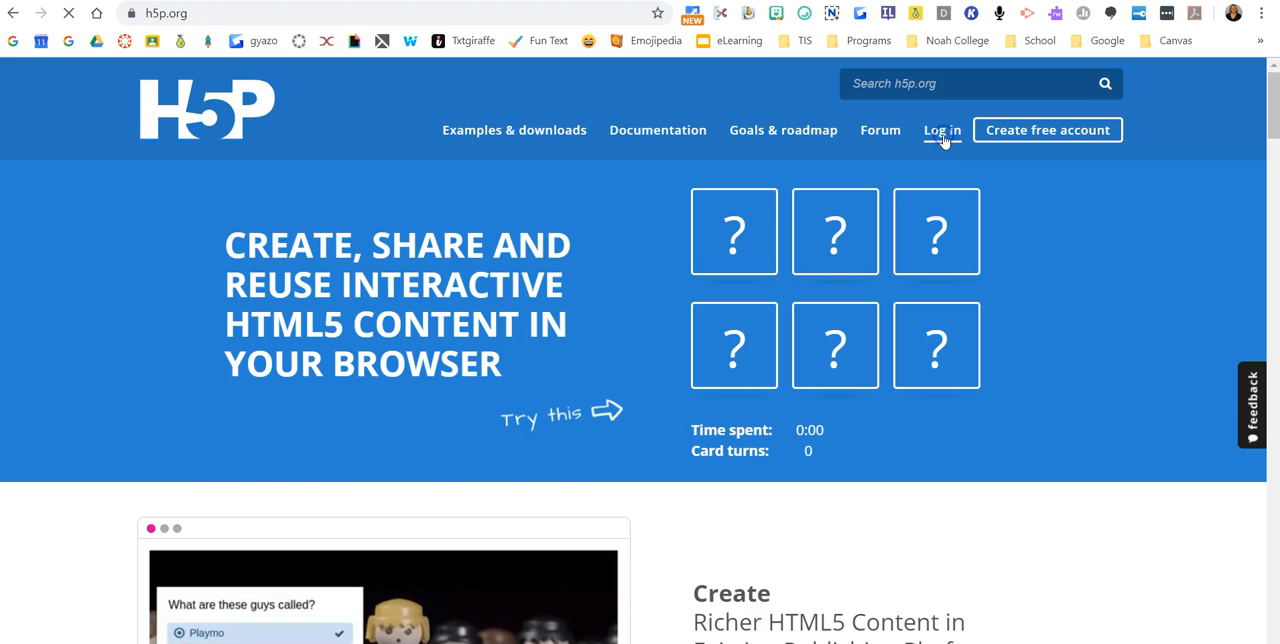
{"action": "left_click", "coordinate": [941, 130]}
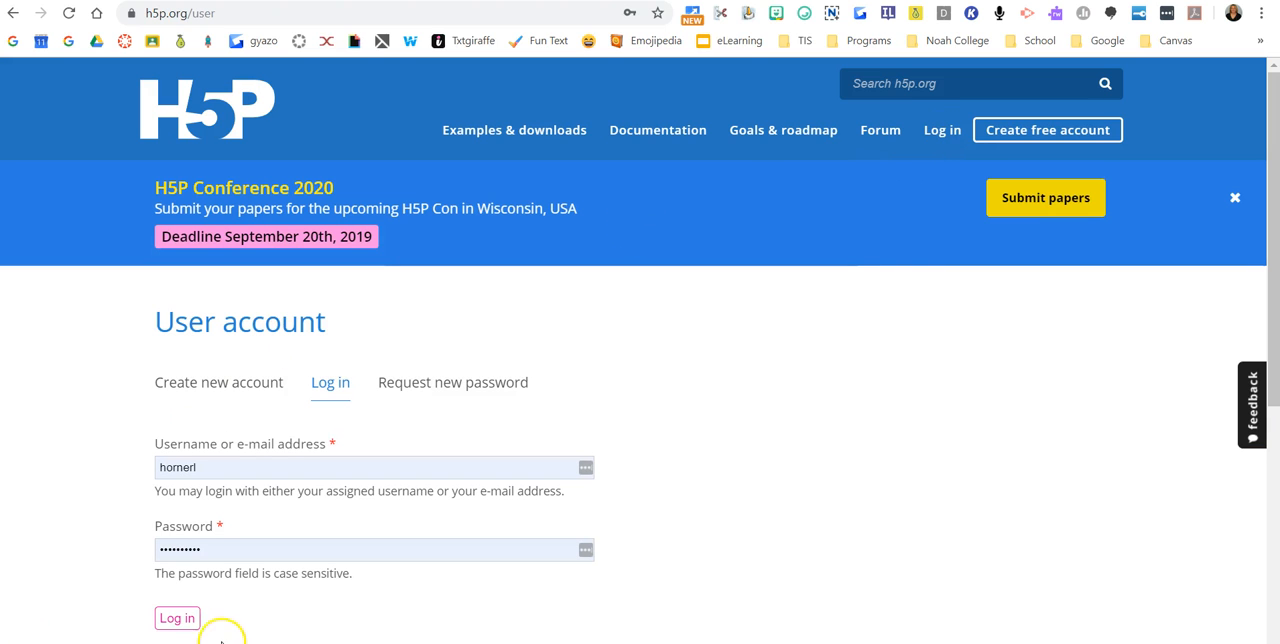
{"action": "left_click", "coordinate": [177, 618]}
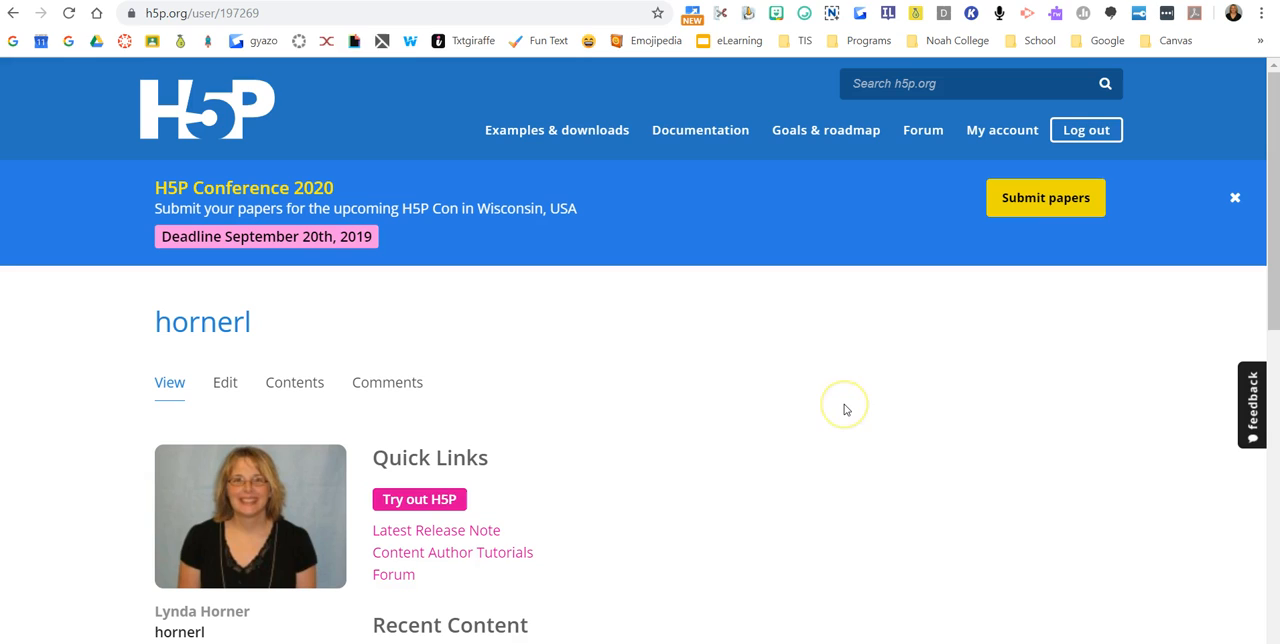
{"action": "mouse_move", "coordinate": [845, 409]}
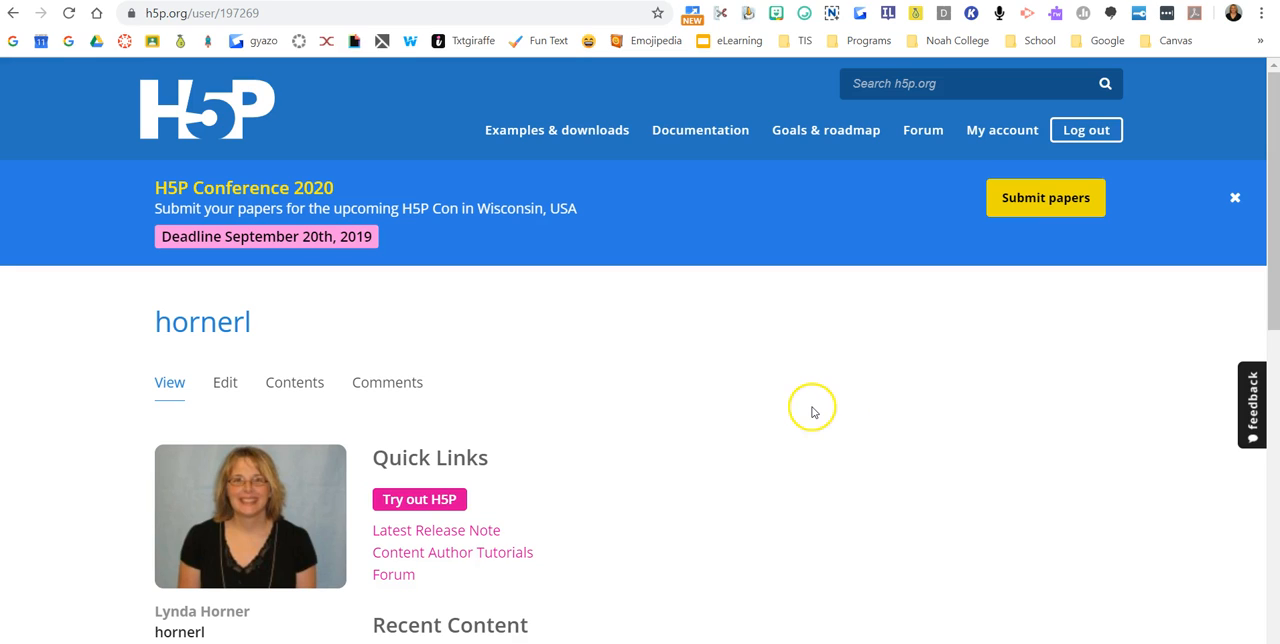
{"action": "mouse_move", "coordinate": [813, 411]}
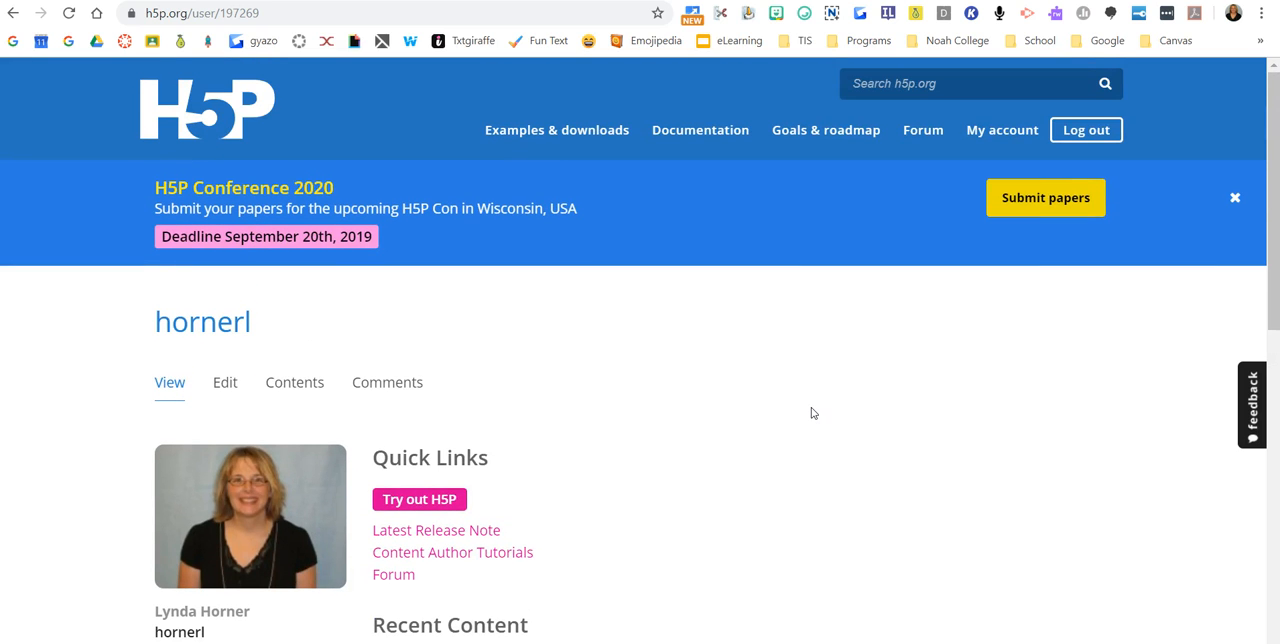
{"action": "mouse_move", "coordinate": [655, 573]}
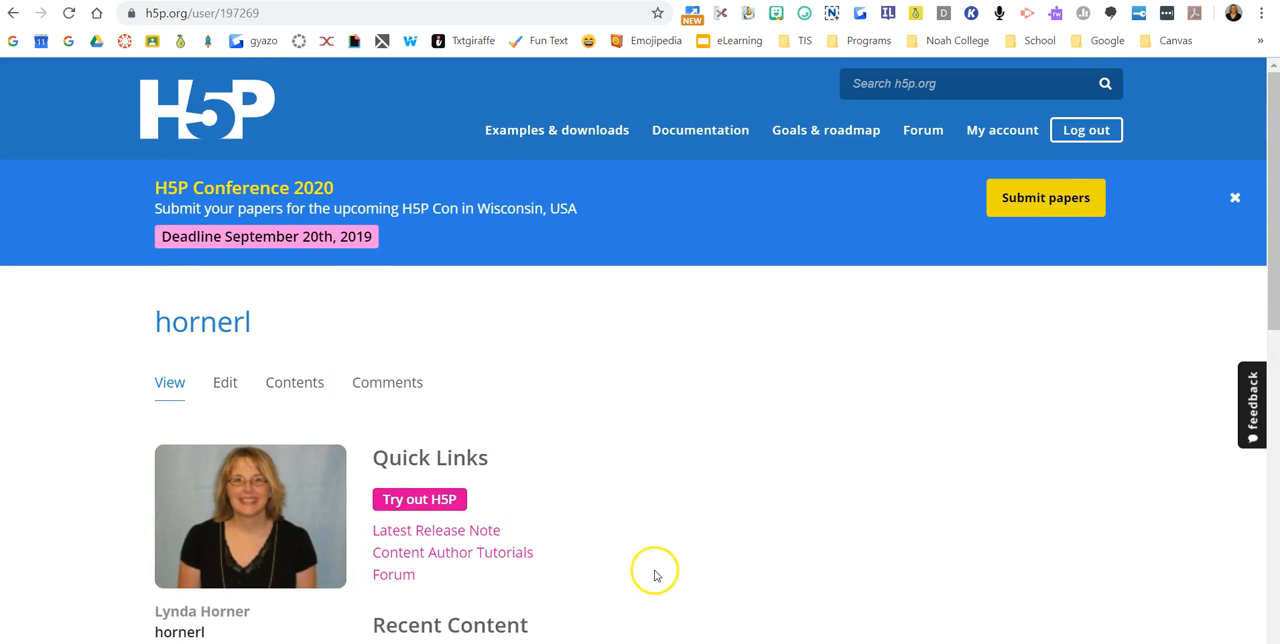
{"action": "mouse_move", "coordinate": [658, 570]}
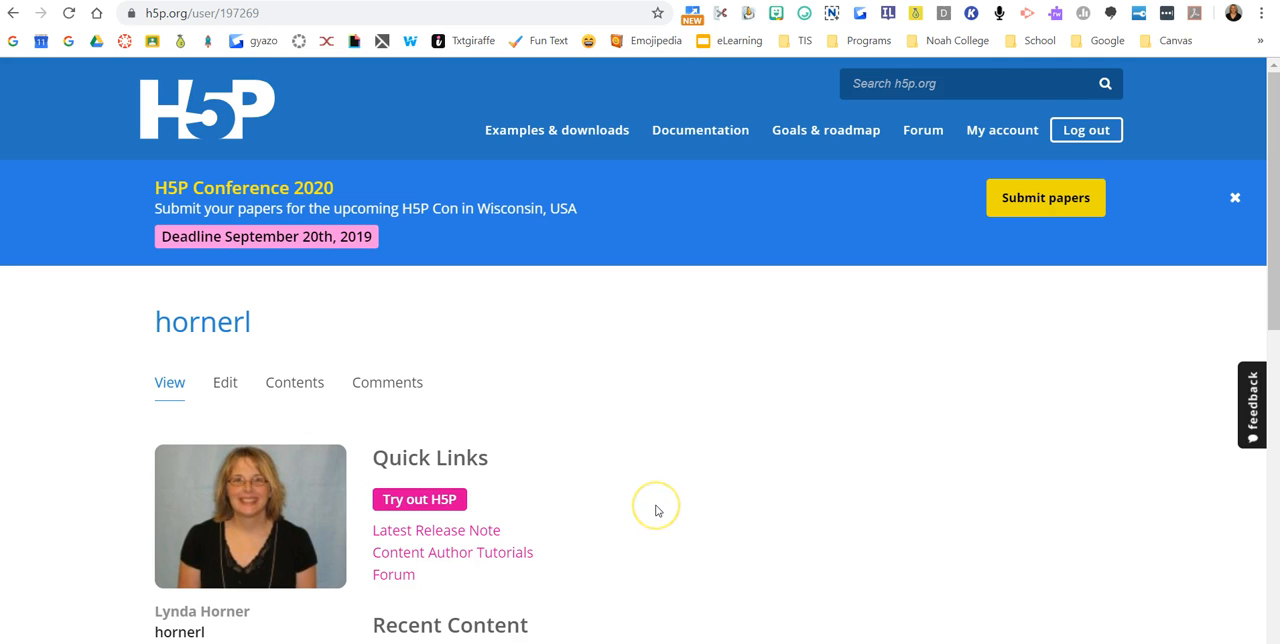
{"action": "scroll", "scroll_direction": "down", "scroll_amount": 3}
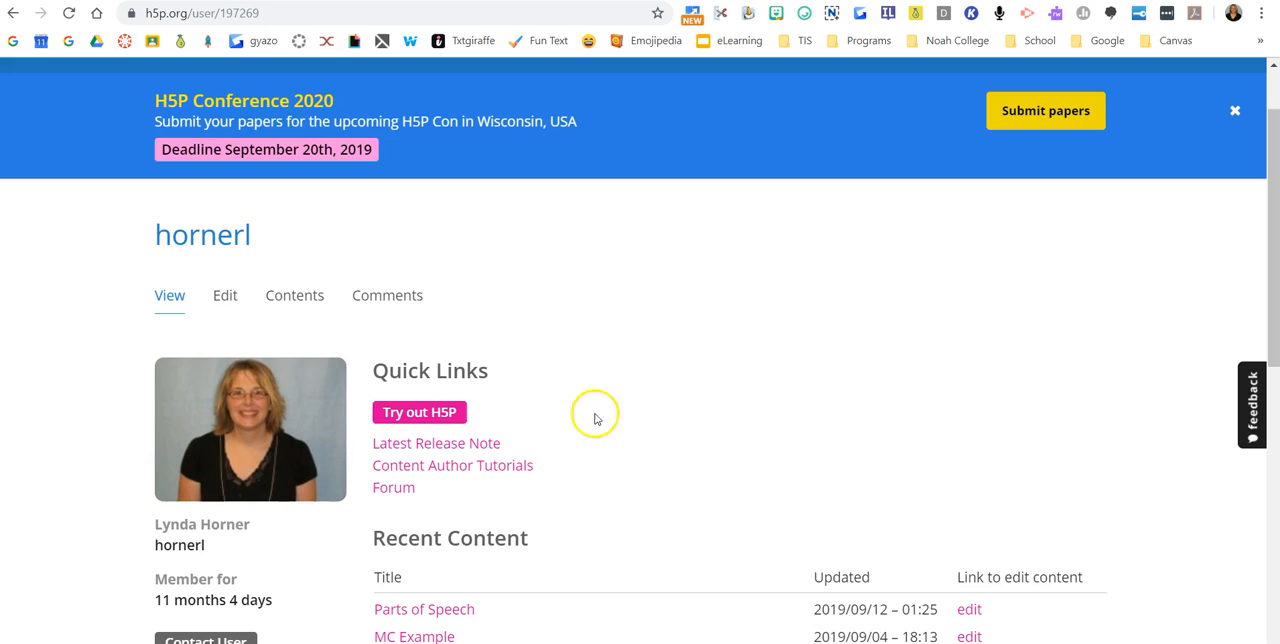
{"action": "mouse_move", "coordinate": [405, 412]}
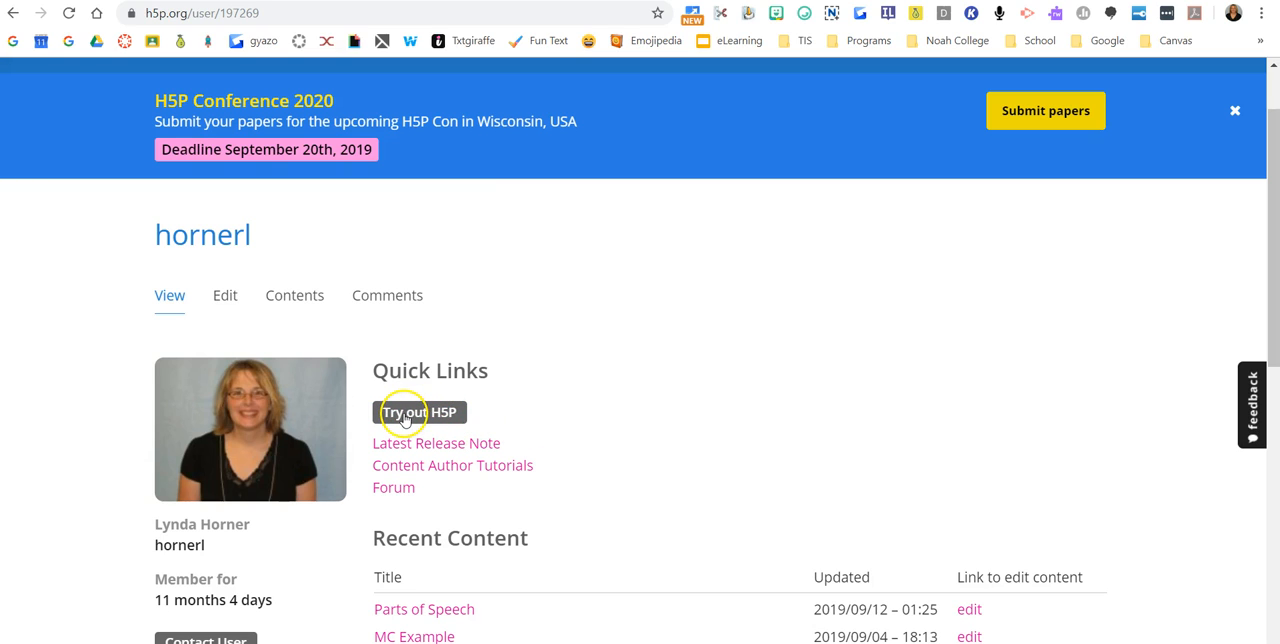
{"action": "mouse_move", "coordinate": [433, 412]}
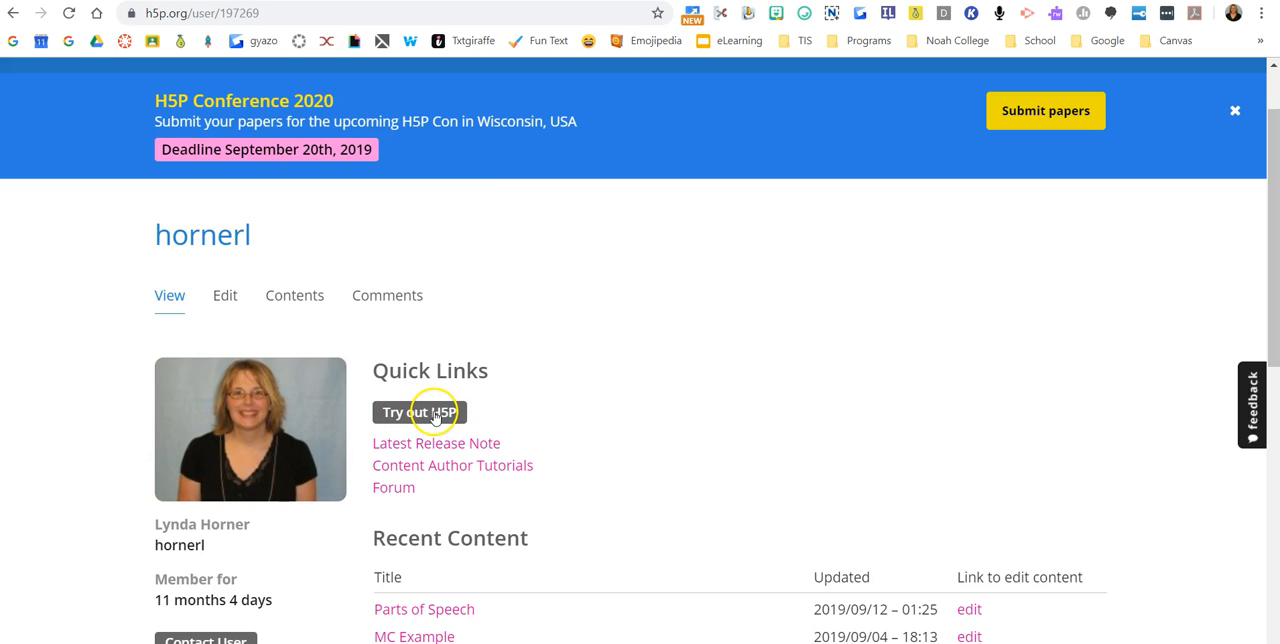
Start new interactive content and scroll All Content Types to choose Drag the Words.
{"action": "left_click", "coordinate": [419, 412]}
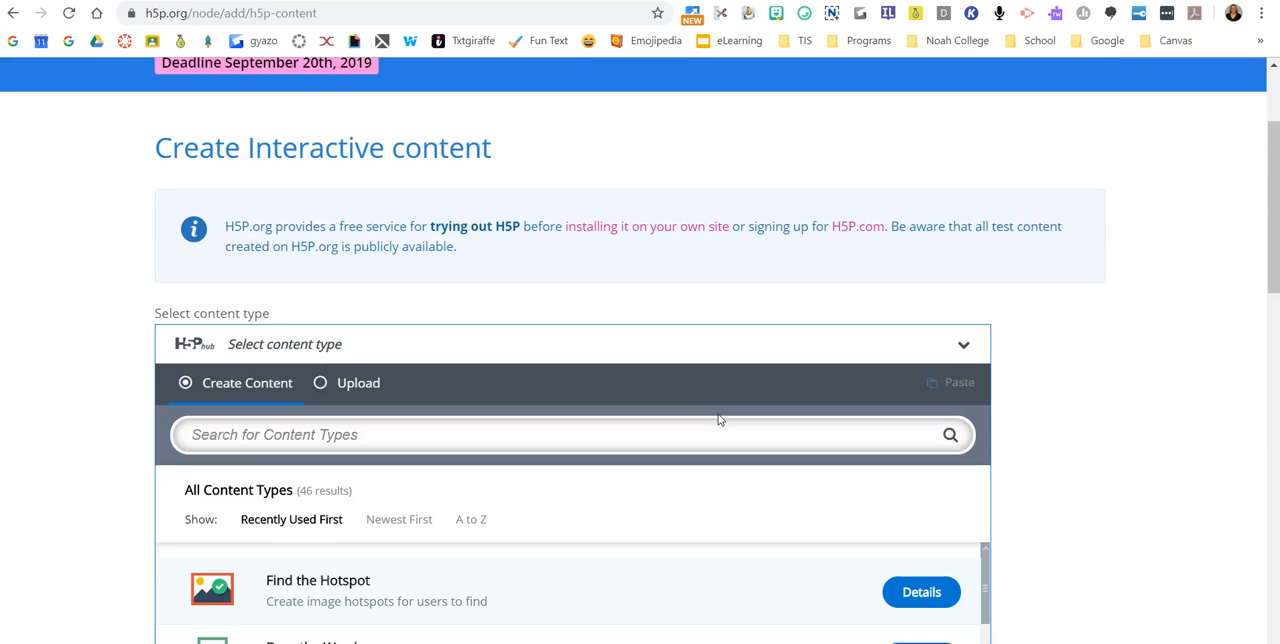
{"action": "scroll", "scroll_direction": "down", "scroll_amount": 3}
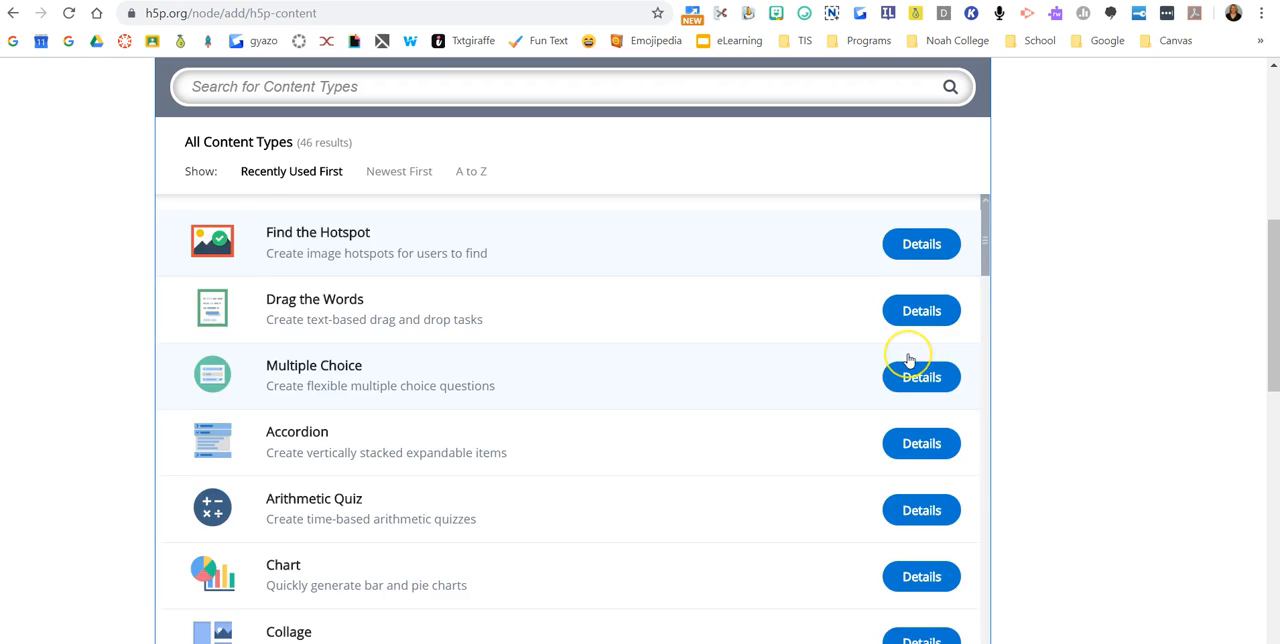
{"action": "scroll", "scroll_direction": "down", "scroll_amount": 3}
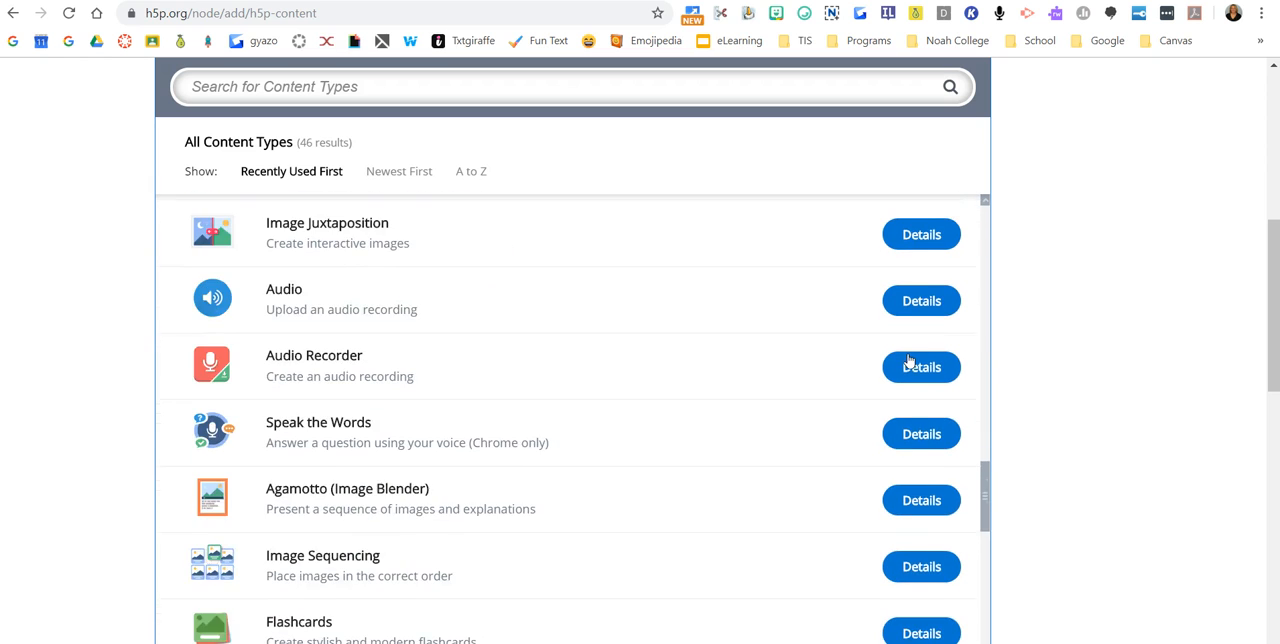
{"action": "scroll", "scroll_direction": "down", "scroll_amount": 3}
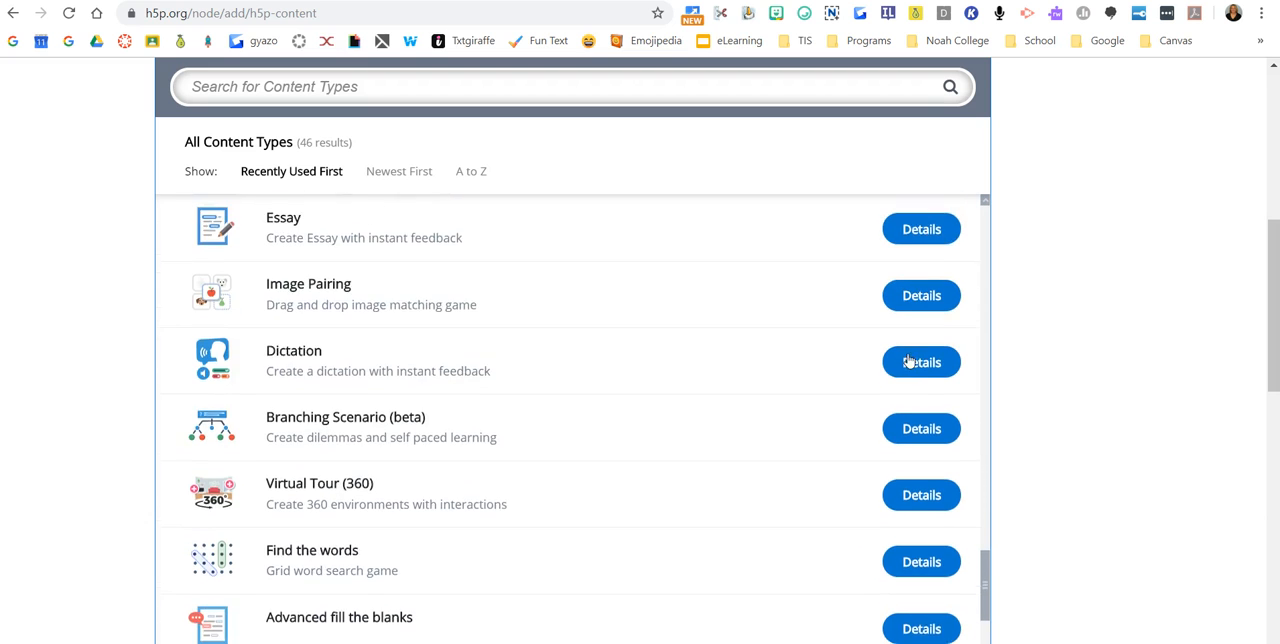
{"action": "scroll", "scroll_direction": "down", "scroll_amount": 3}
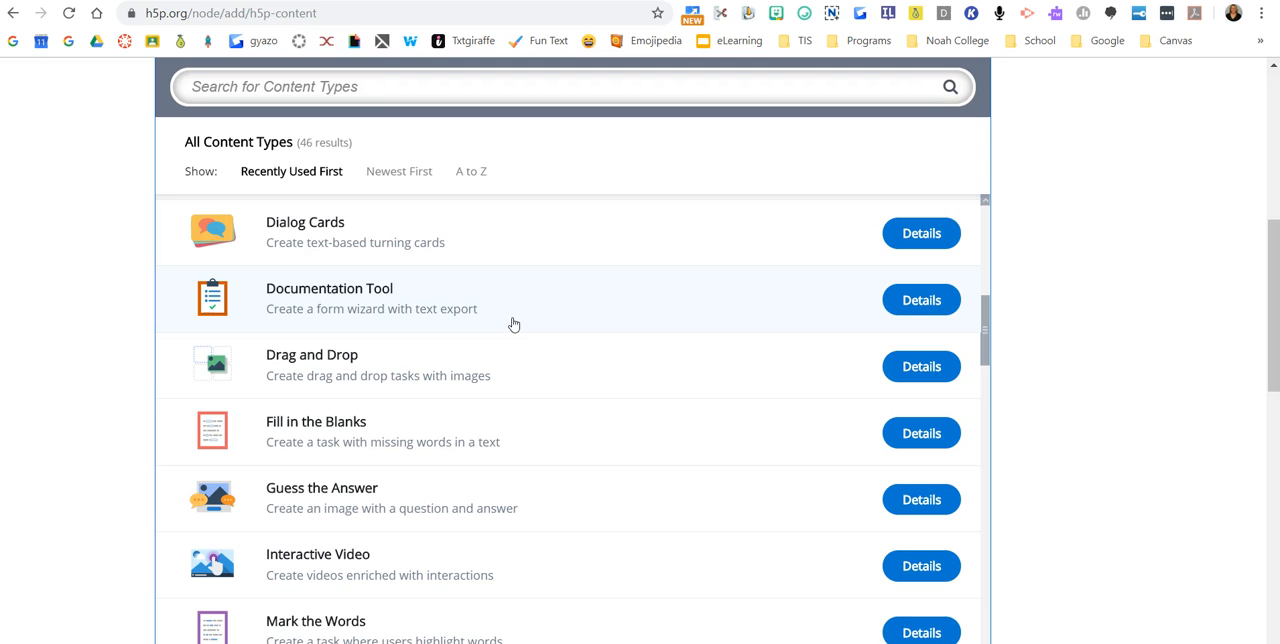
{"action": "scroll", "scroll_direction": "down", "scroll_amount": 3}
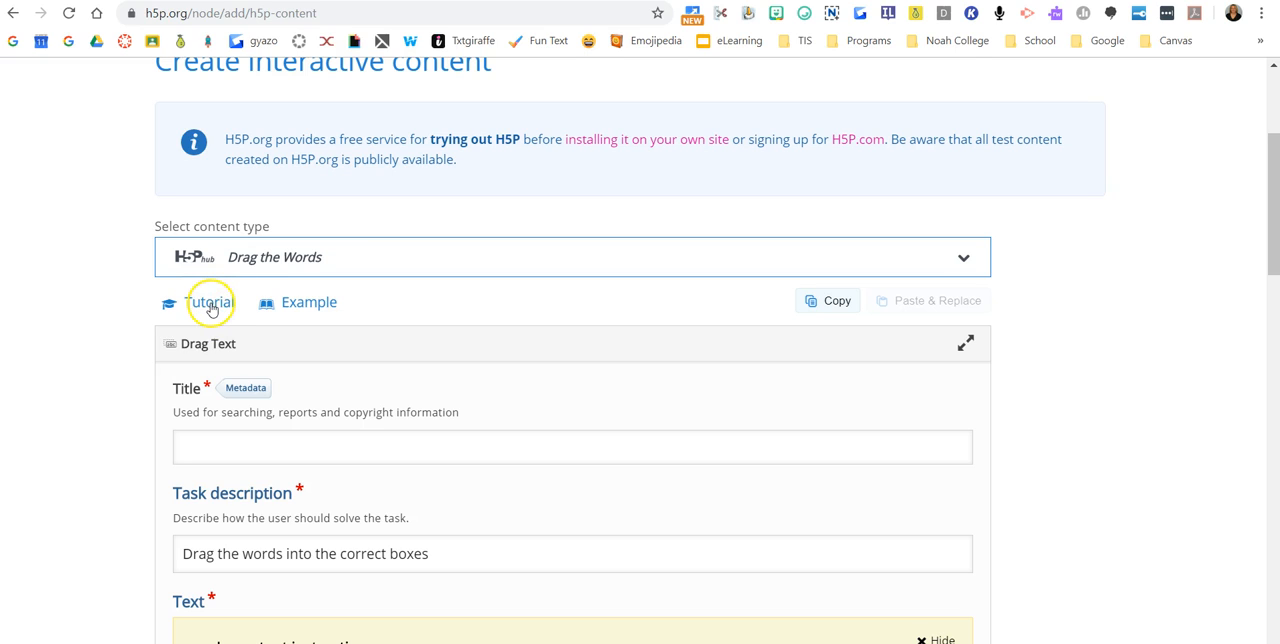
{"action": "left_click", "coordinate": [210, 302]}
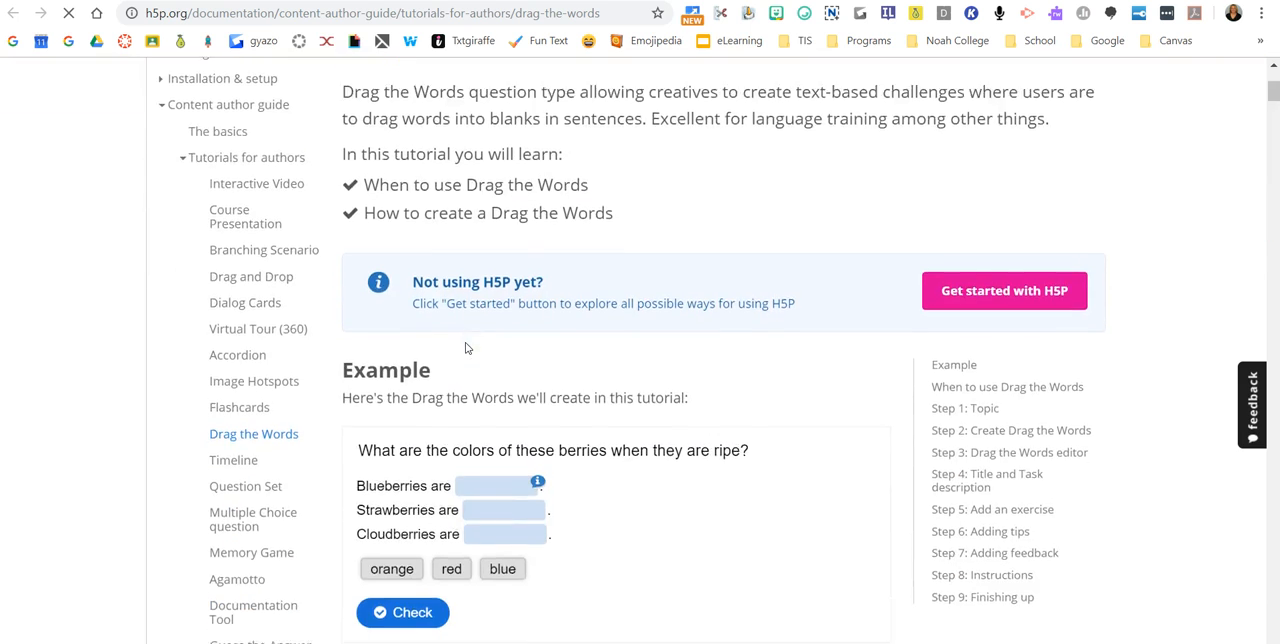
{"action": "scroll", "scroll_direction": "down", "scroll_amount": 3}
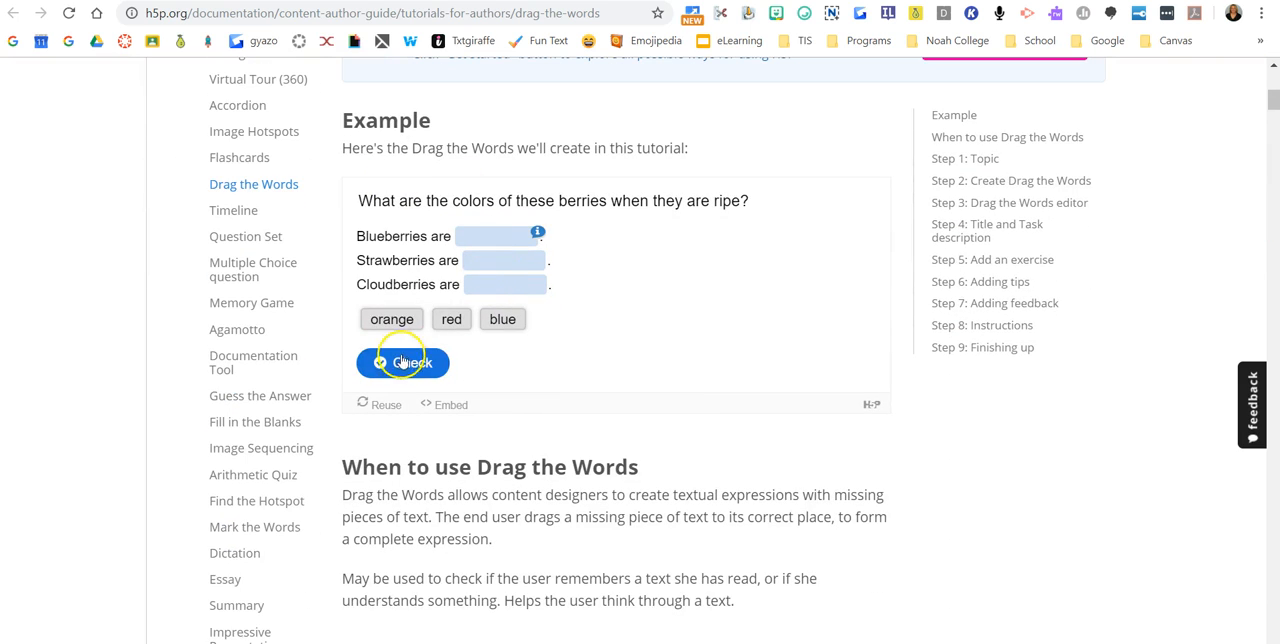
{"action": "scroll", "scroll_direction": "down", "scroll_amount": 3}
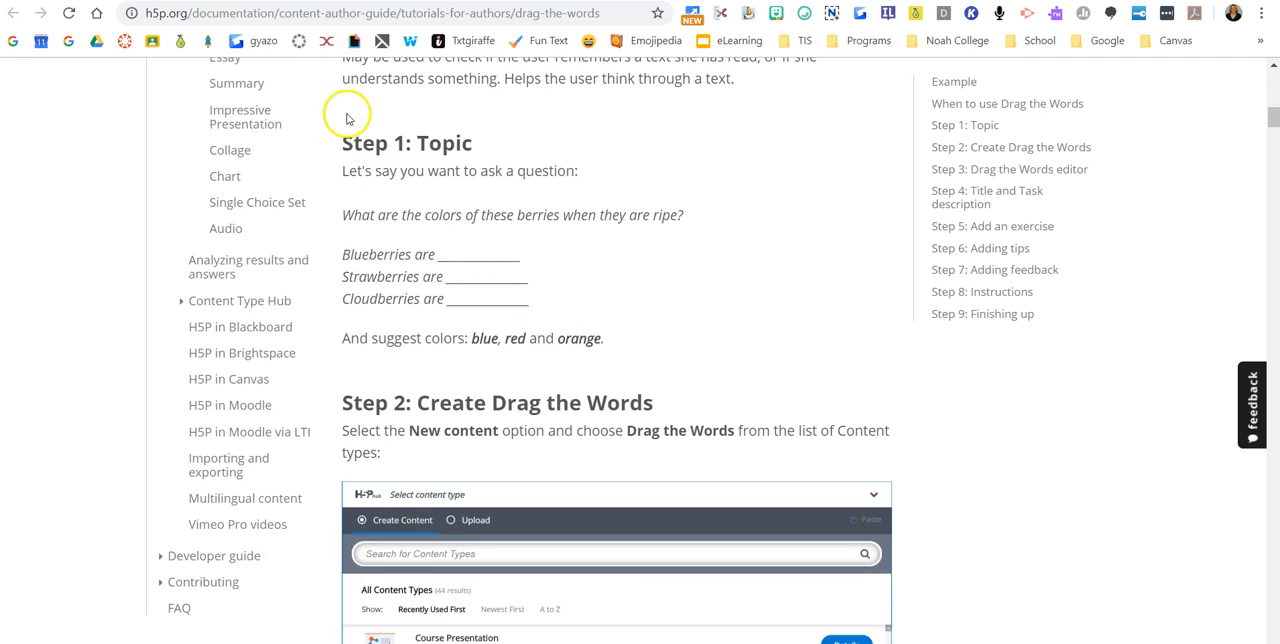
{"action": "scroll", "scroll_direction": "down", "scroll_amount": 3}
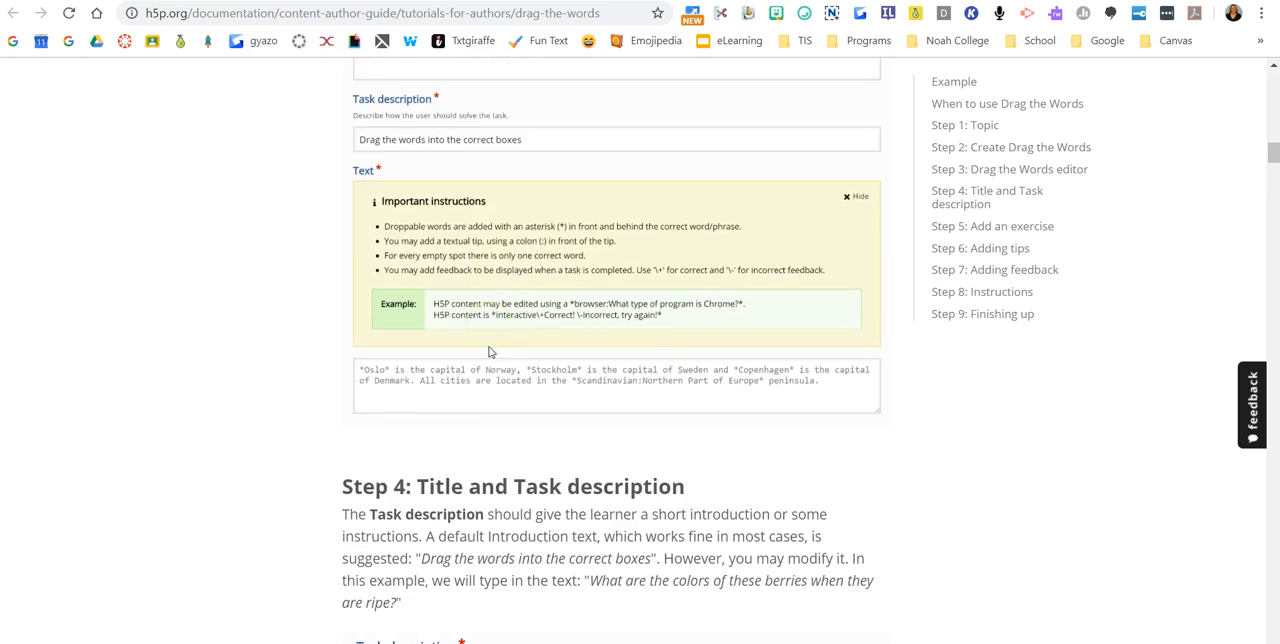
{"action": "scroll", "scroll_direction": "down", "scroll_amount": 3}
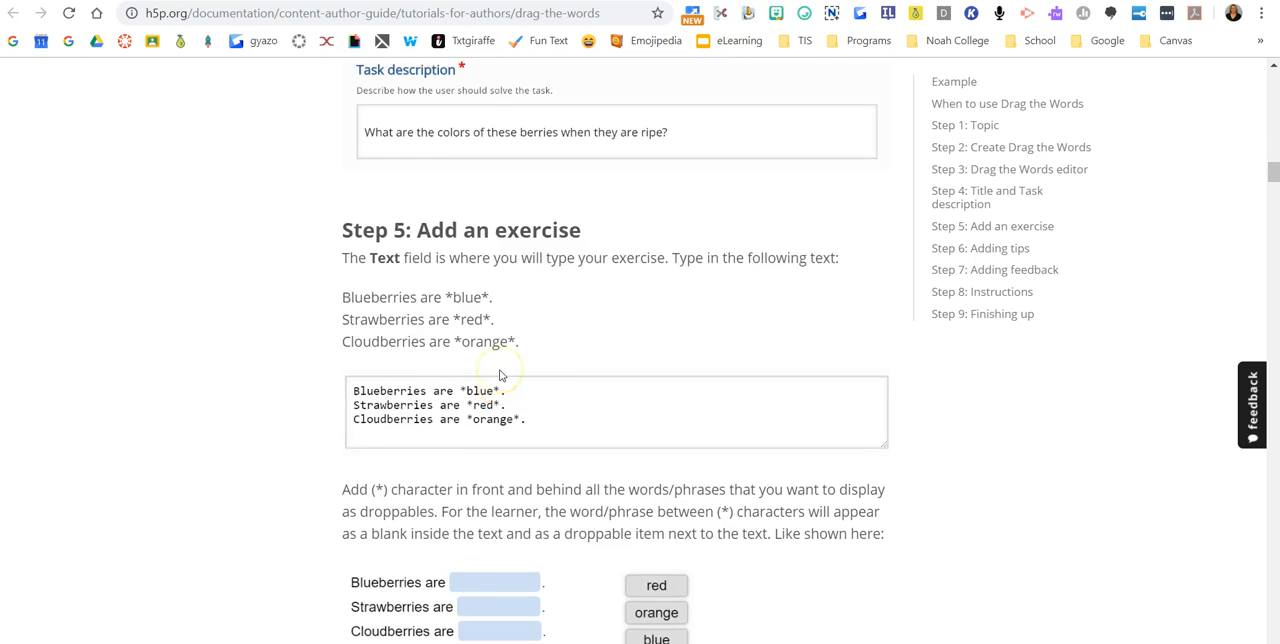
{"action": "scroll", "scroll_direction": "up", "scroll_amount": 3}
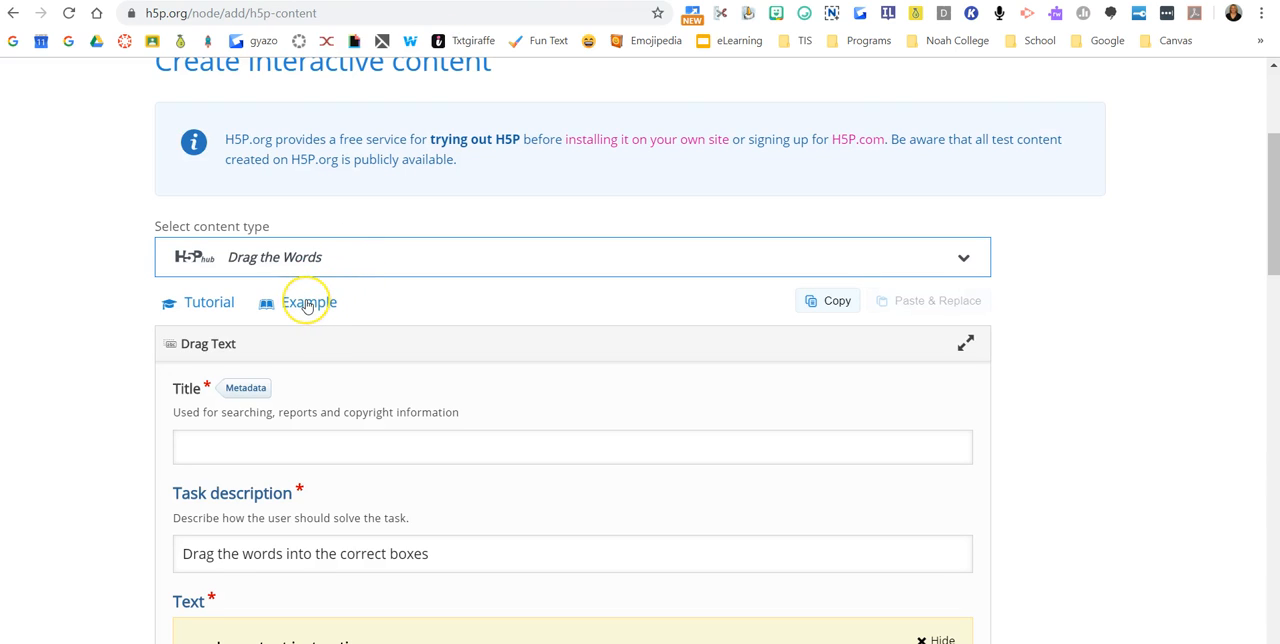
{"action": "mouse_move", "coordinate": [330, 300]}
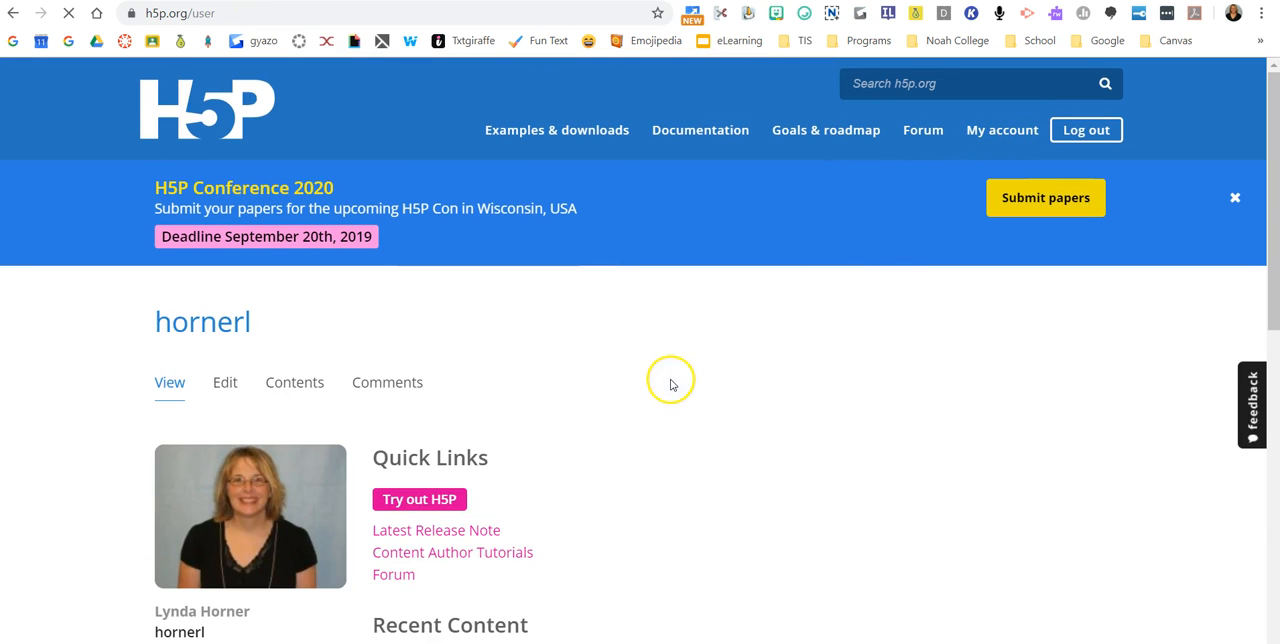
{"action": "mouse_move", "coordinate": [419, 499]}
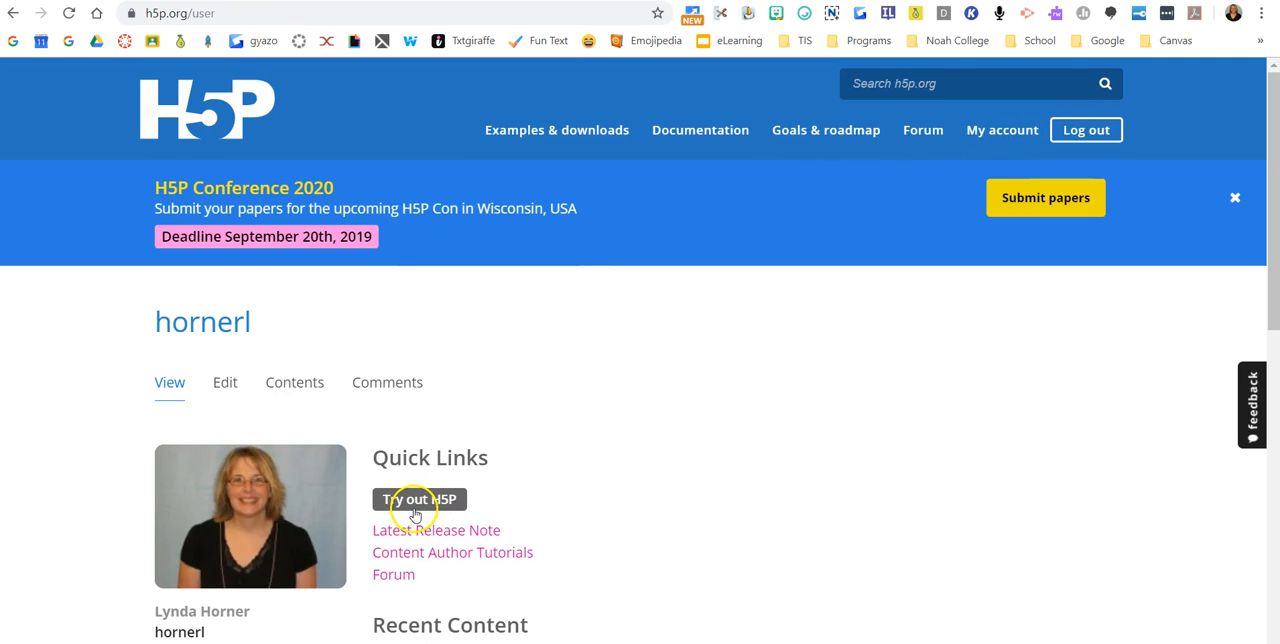